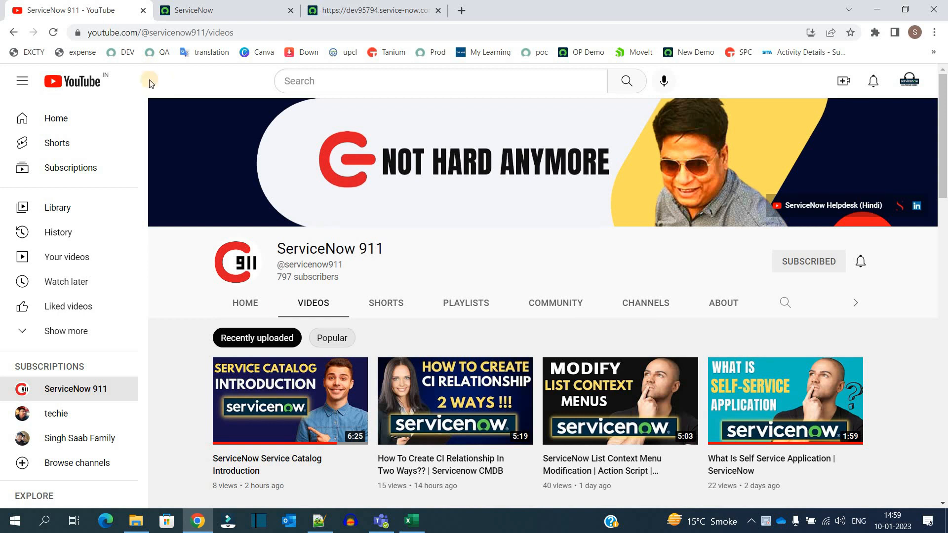
Step: Compare the DemoExcel workbook with the script output, highlighting DemoSheet1's name, headers and rows
{"action": "left_click", "coordinate": [412, 519]}
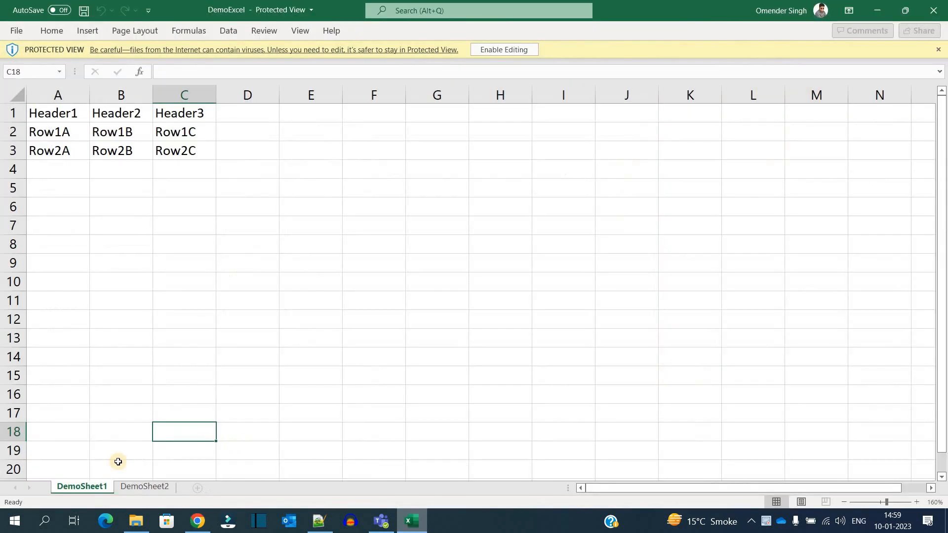
{"action": "mouse_move", "coordinate": [90, 234]}
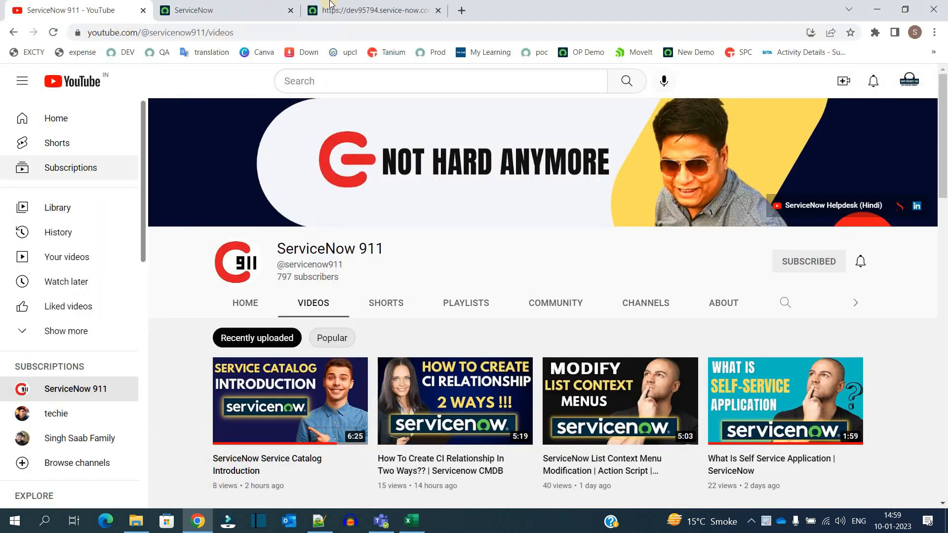
{"action": "left_click", "coordinate": [373, 11]}
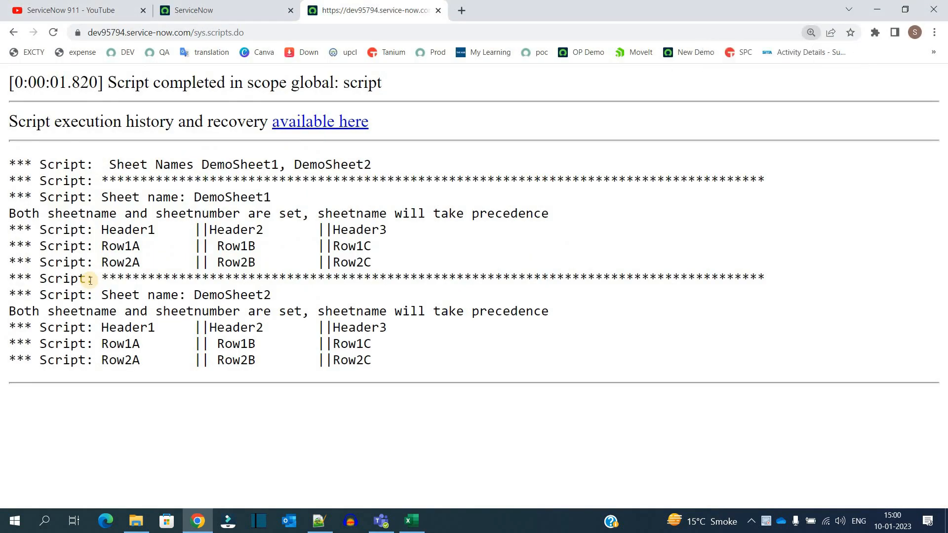
{"action": "mouse_move", "coordinate": [307, 159]}
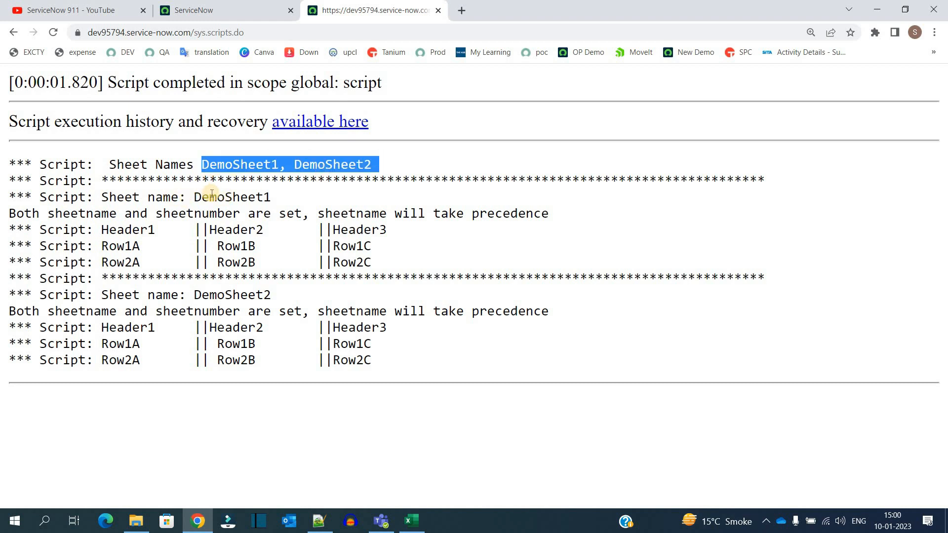
{"action": "double_click", "coordinate": [232, 294]}
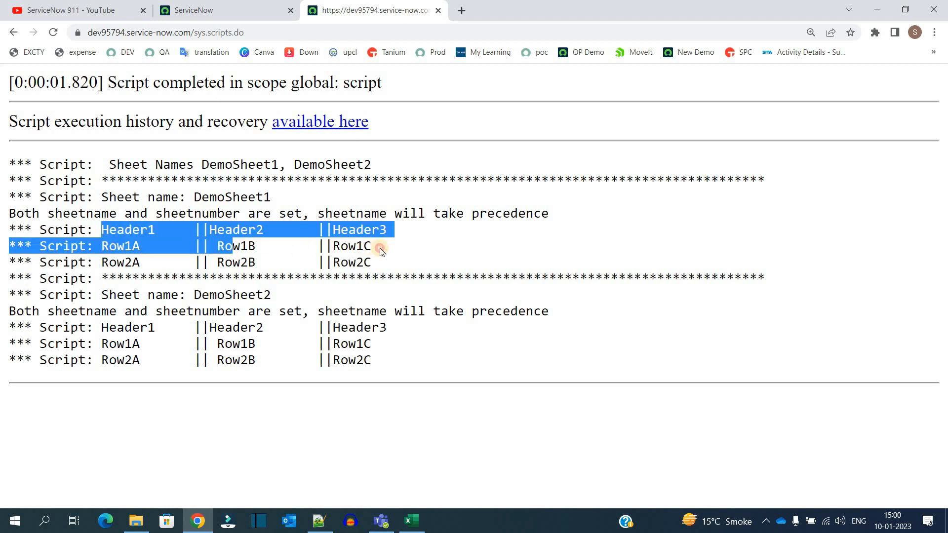
{"action": "left_click_drag", "start_coordinate": [380, 253], "coordinate": [389, 262]}
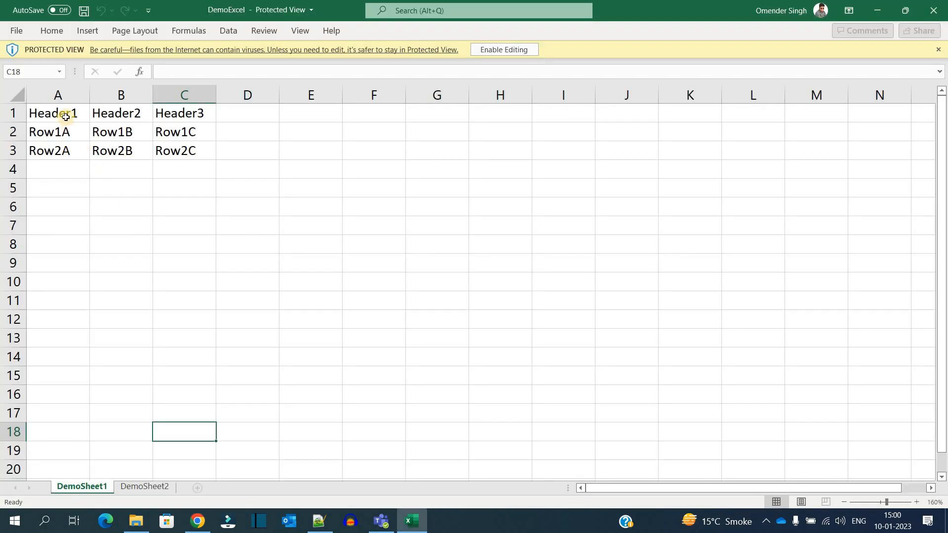
Step: Select workbook cells A1:C3, then return to the background script and highlight GlideExcelParser
{"action": "left_click_drag", "start_coordinate": [58, 113], "coordinate": [185, 151]}
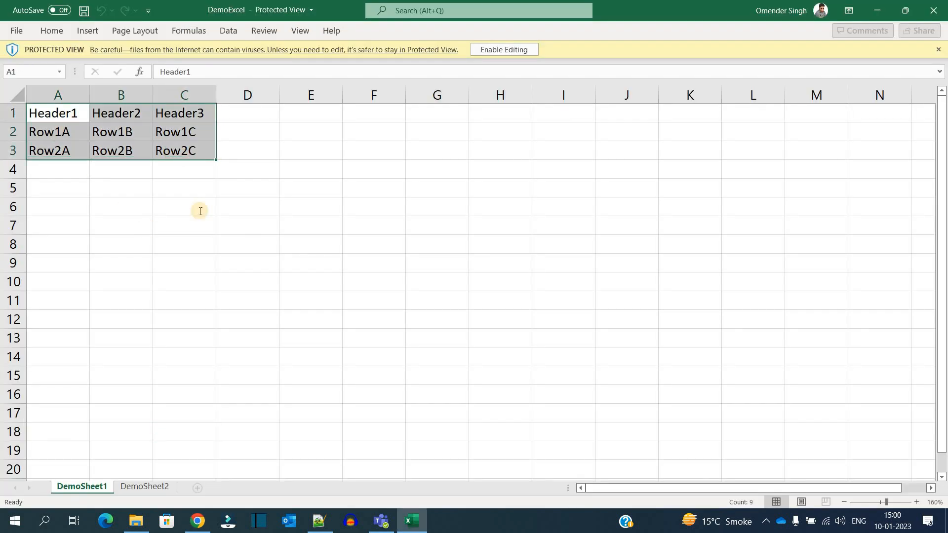
{"action": "left_click", "coordinate": [145, 487]}
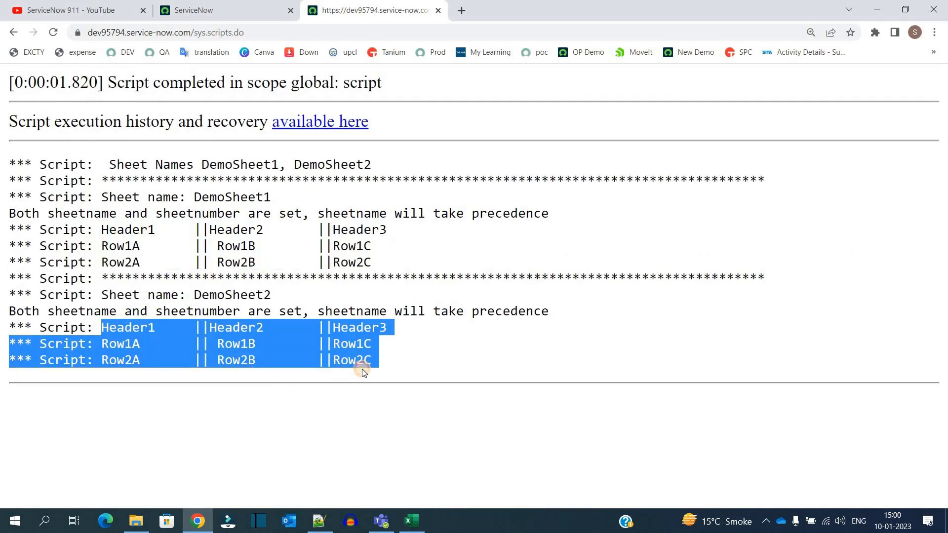
{"action": "left_click", "coordinate": [236, 209]}
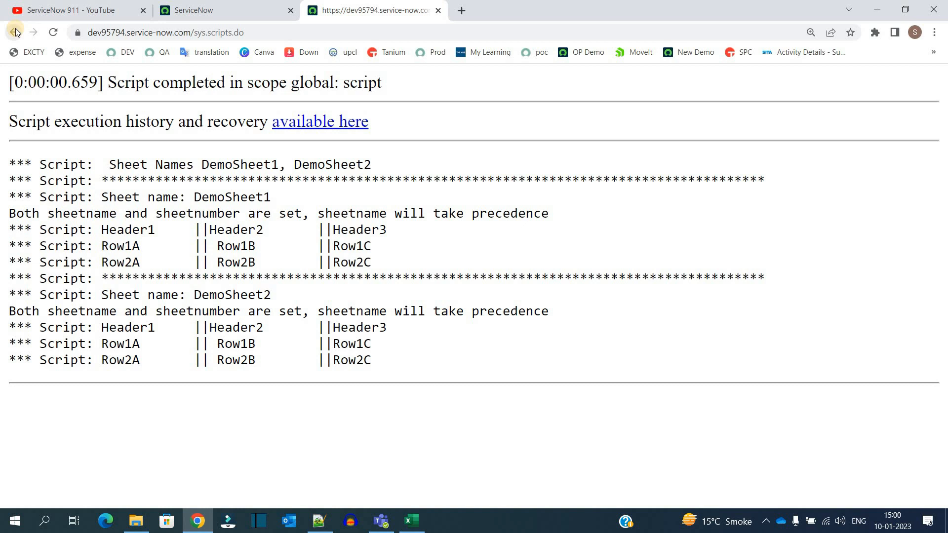
{"action": "left_click", "coordinate": [14, 32]}
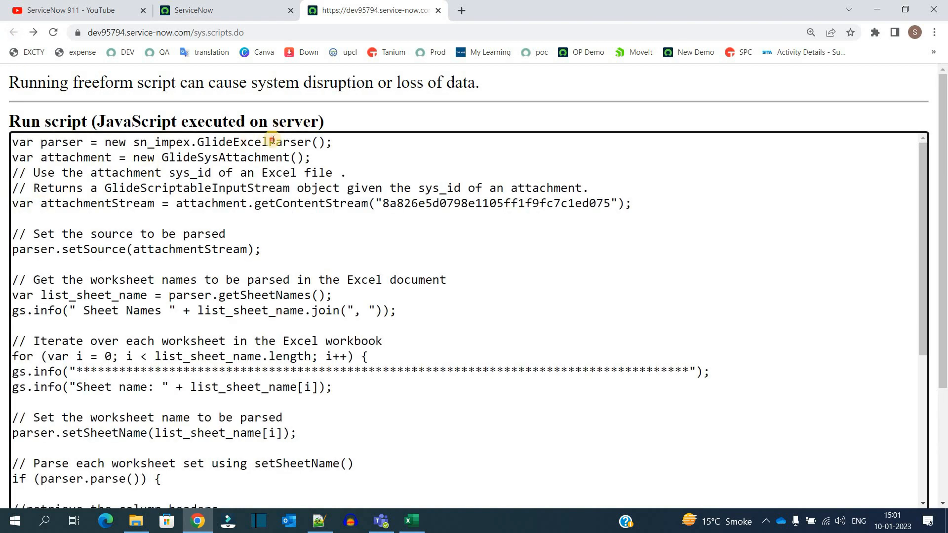
{"action": "double_click", "coordinate": [254, 142]}
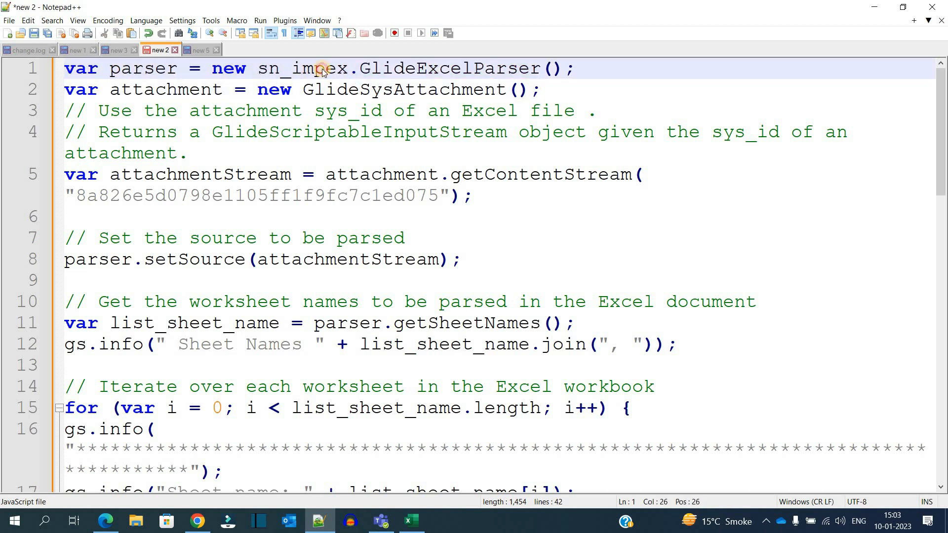
{"action": "double_click", "coordinate": [450, 68]}
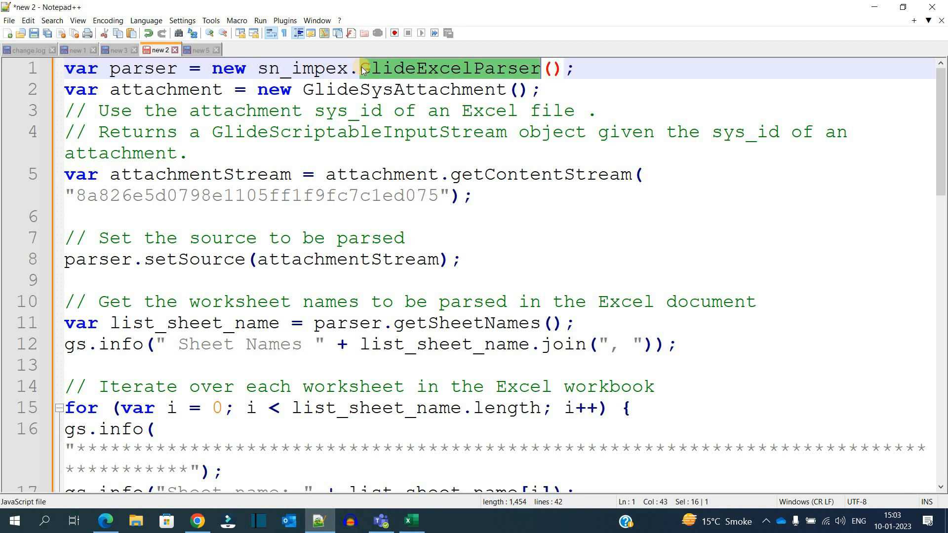
{"action": "left_click", "coordinate": [156, 69]}
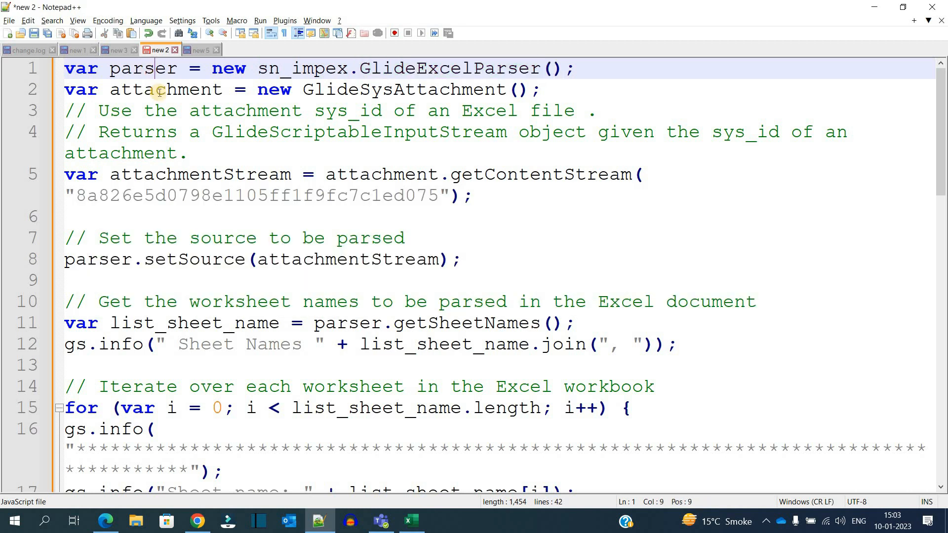
{"action": "double_click", "coordinate": [165, 90]}
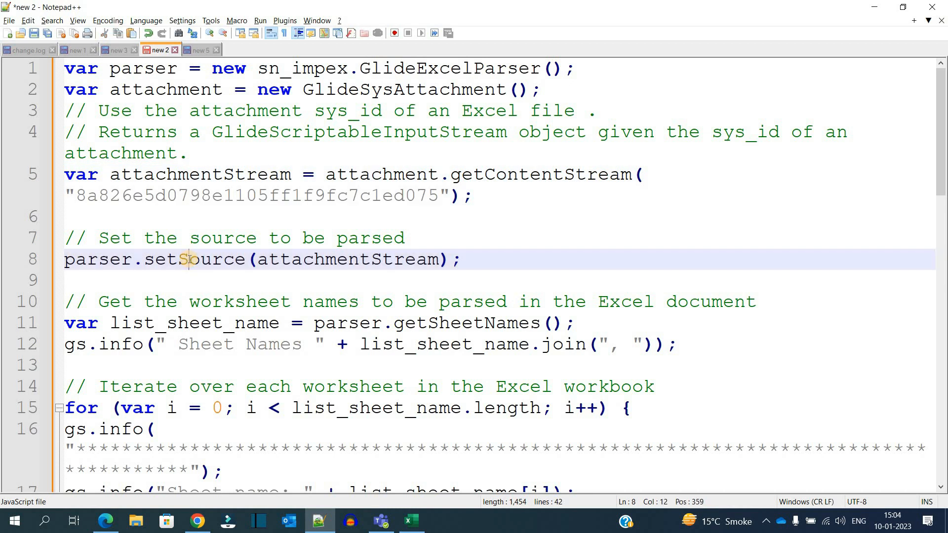
Step: Highlight the line 8 setSource statement and the Sheet Names print statement
{"action": "double_click", "coordinate": [194, 259]}
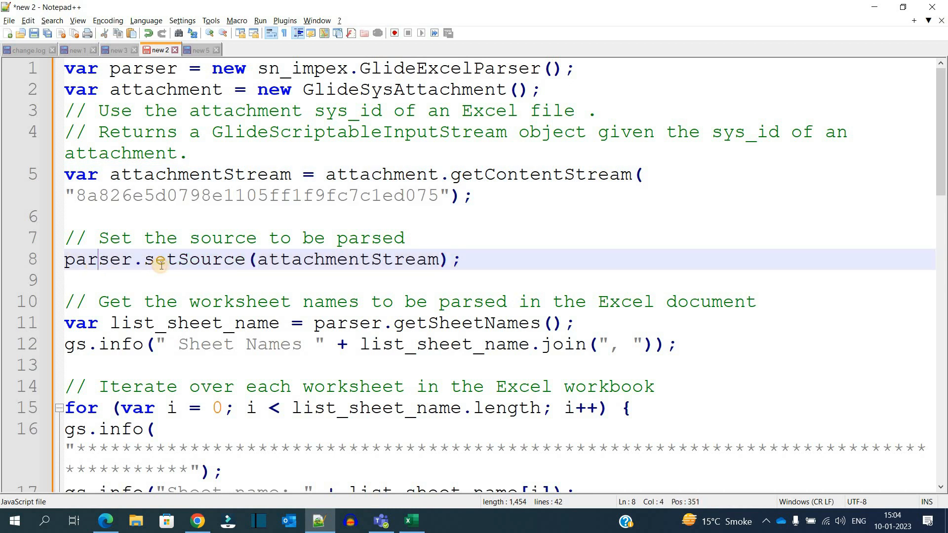
{"action": "double_click", "coordinate": [193, 259]}
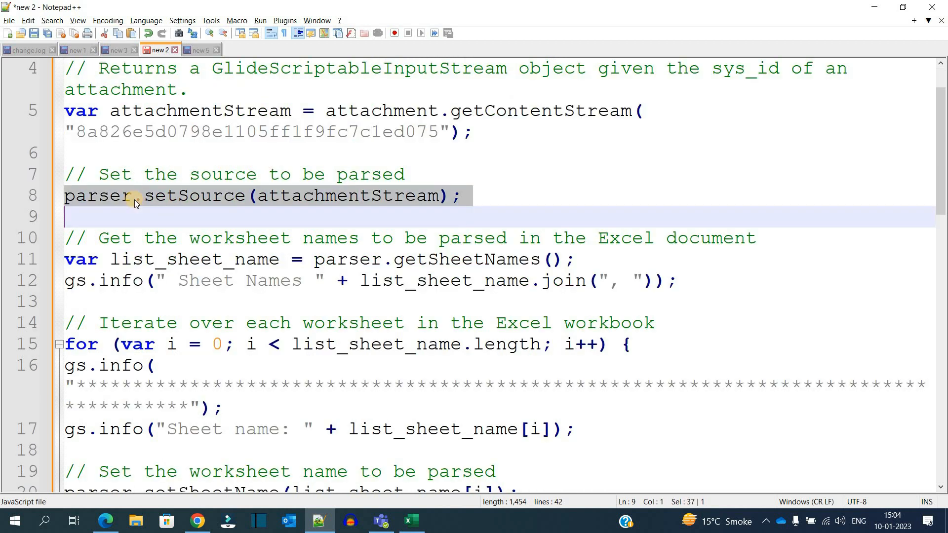
{"action": "double_click", "coordinate": [464, 259]}
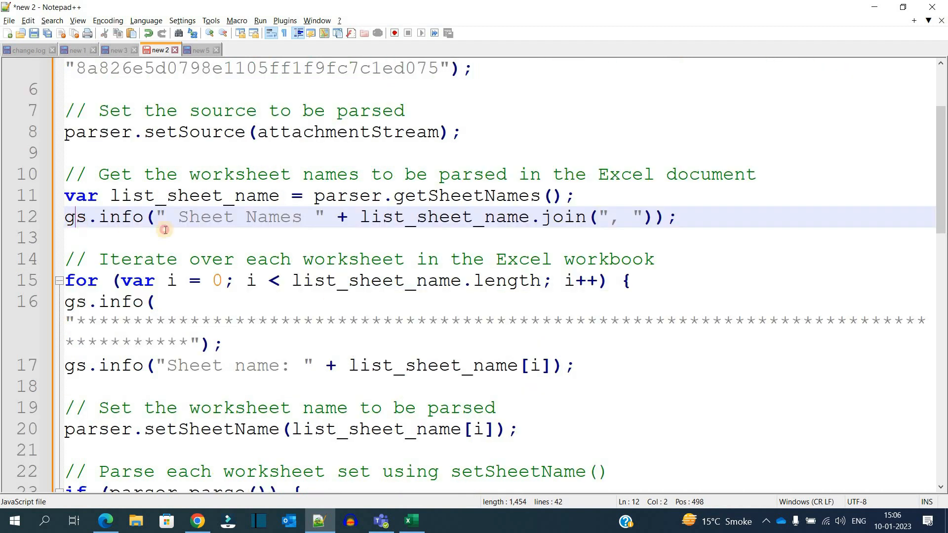
{"action": "left_click_drag", "start_coordinate": [65, 216], "coordinate": [593, 216]}
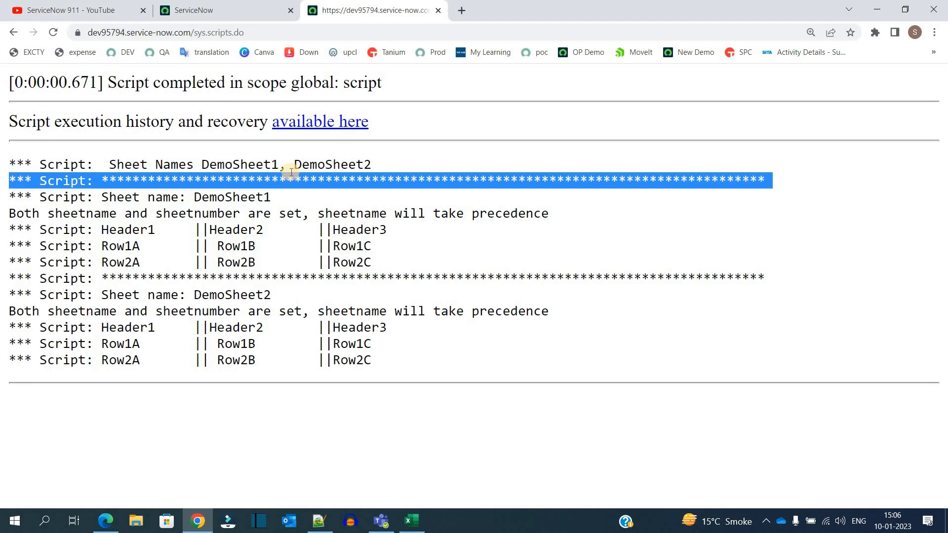
Step: Clear the highlighted line in the ServiceNow script output
{"action": "left_click", "coordinate": [318, 525]}
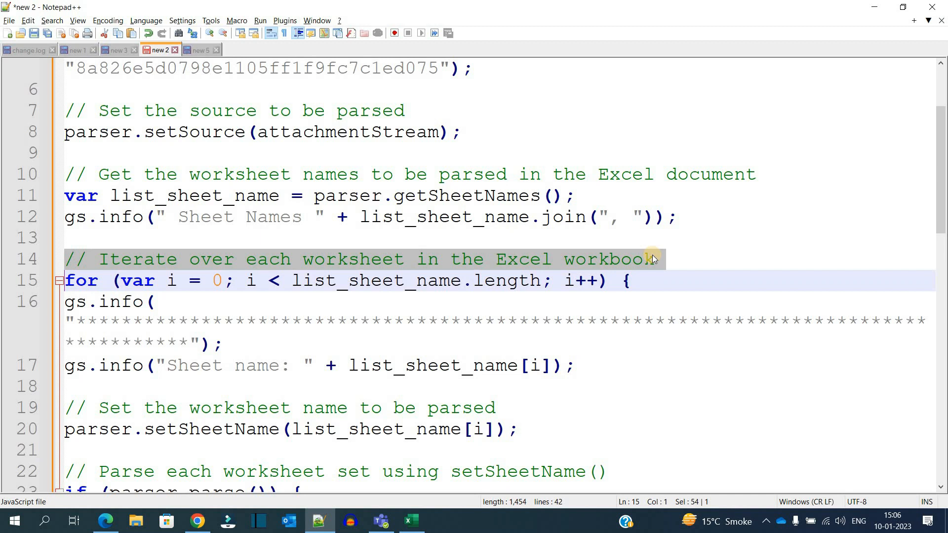
{"action": "mouse_move", "coordinate": [255, 322]}
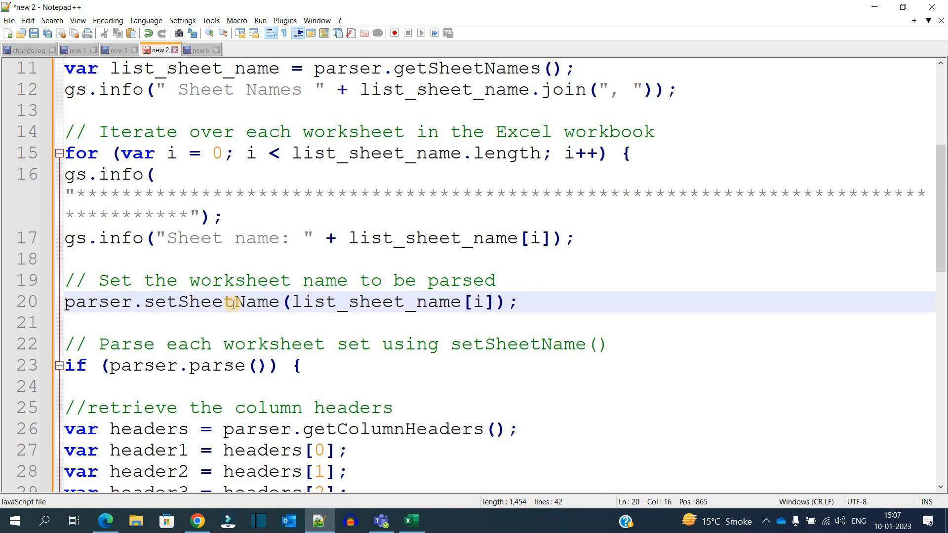
{"action": "double_click", "coordinate": [212, 302]}
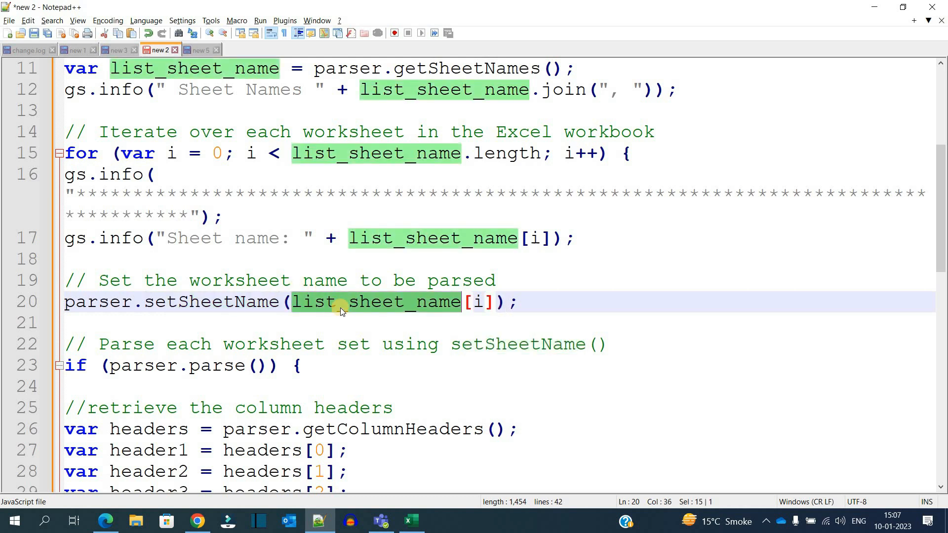
{"action": "double_click", "coordinate": [144, 366]}
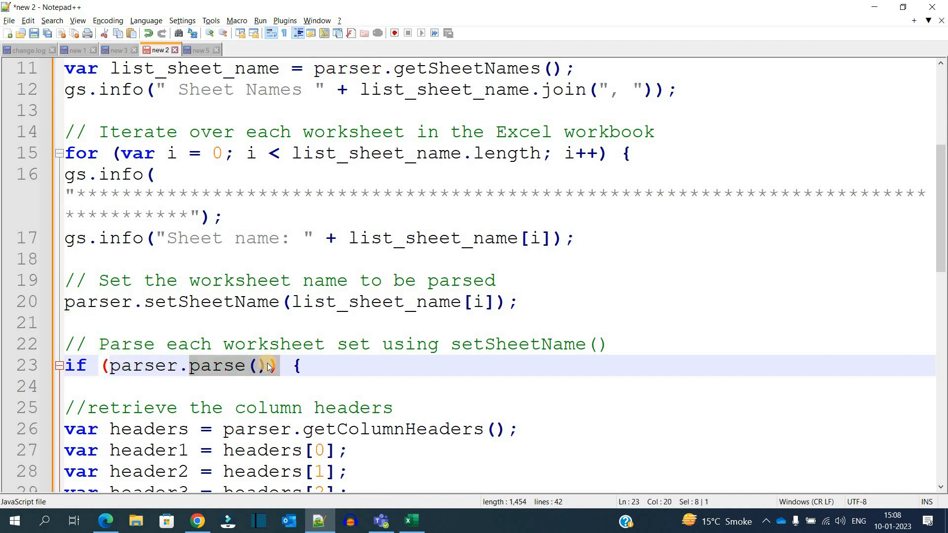
{"action": "scroll", "scroll_direction": "down", "scroll_amount": 3}
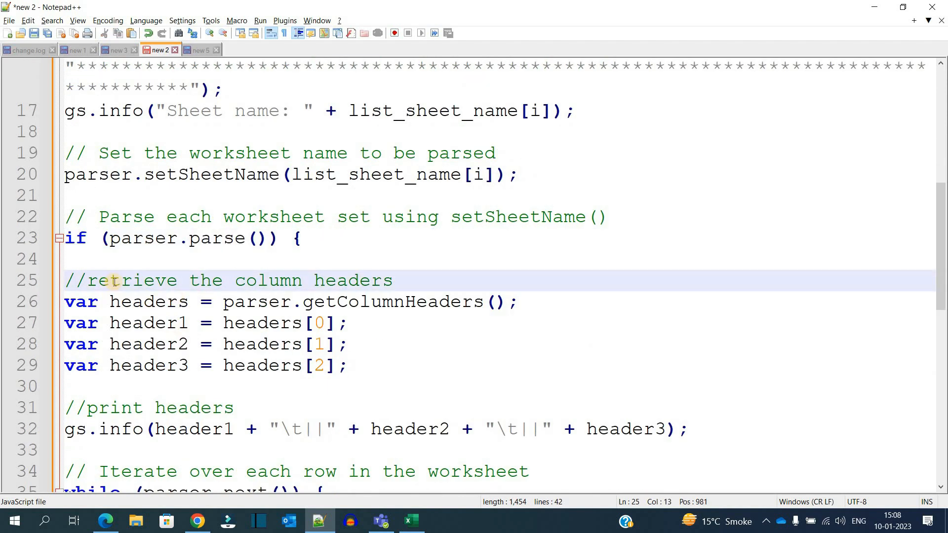
{"action": "left_click_drag", "start_coordinate": [86, 280], "coordinate": [392, 280]}
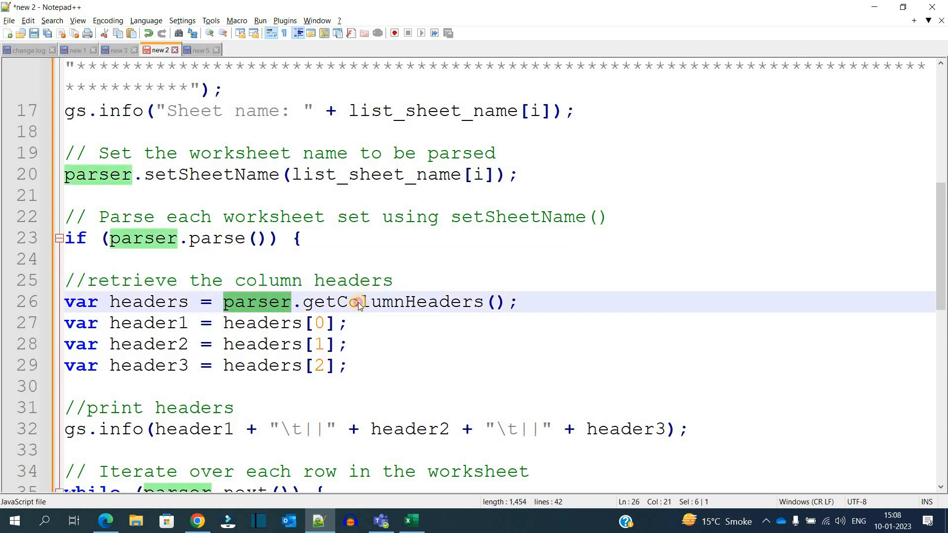
{"action": "double_click", "coordinate": [393, 302]}
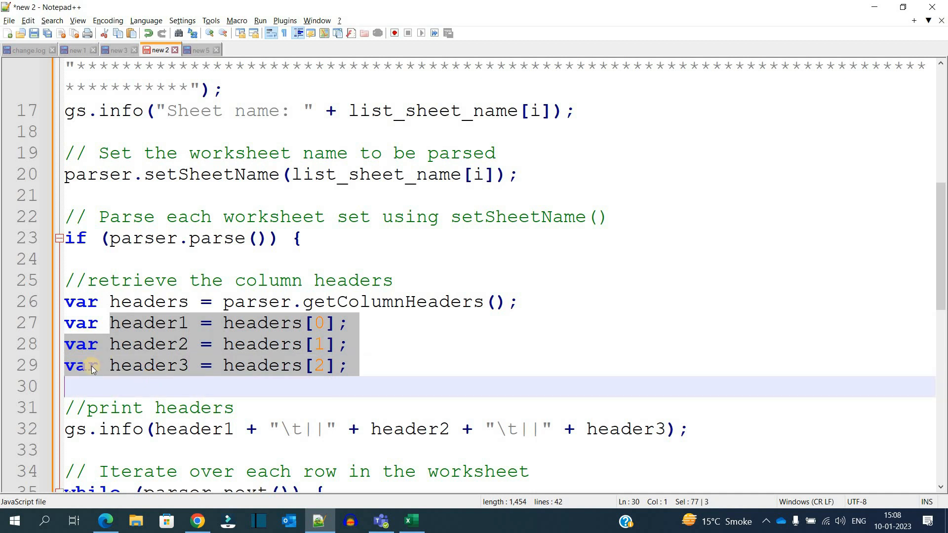
{"action": "scroll", "scroll_direction": "down", "scroll_amount": 3}
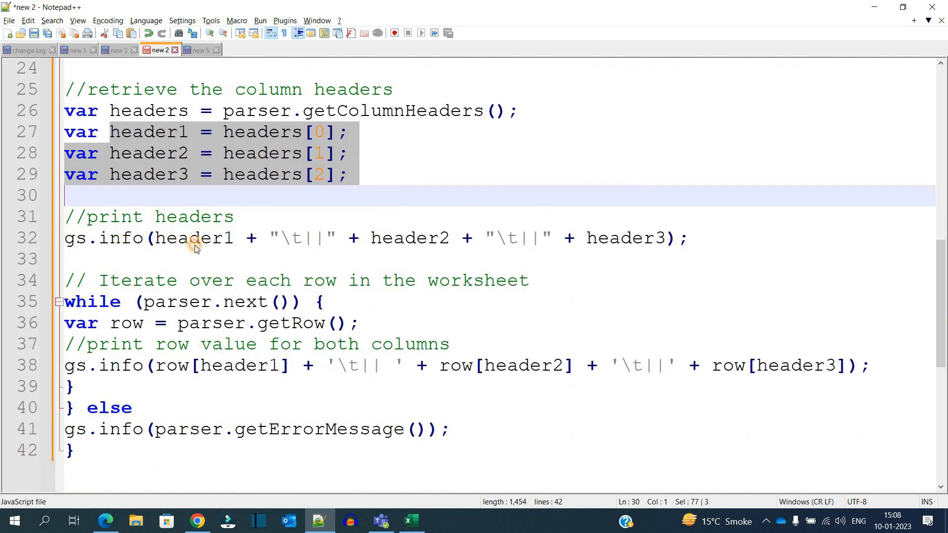
{"action": "left_click", "coordinate": [621, 238]}
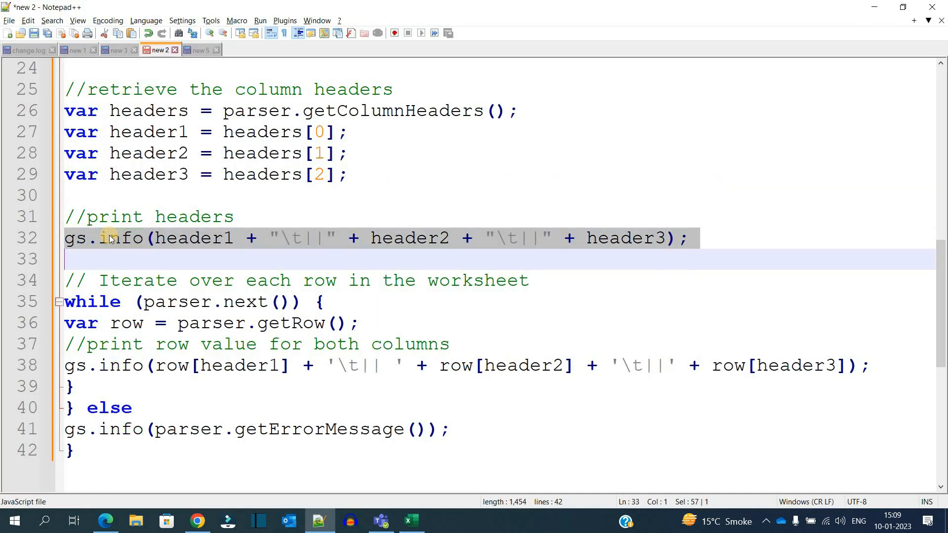
{"action": "mouse_move", "coordinate": [118, 280]}
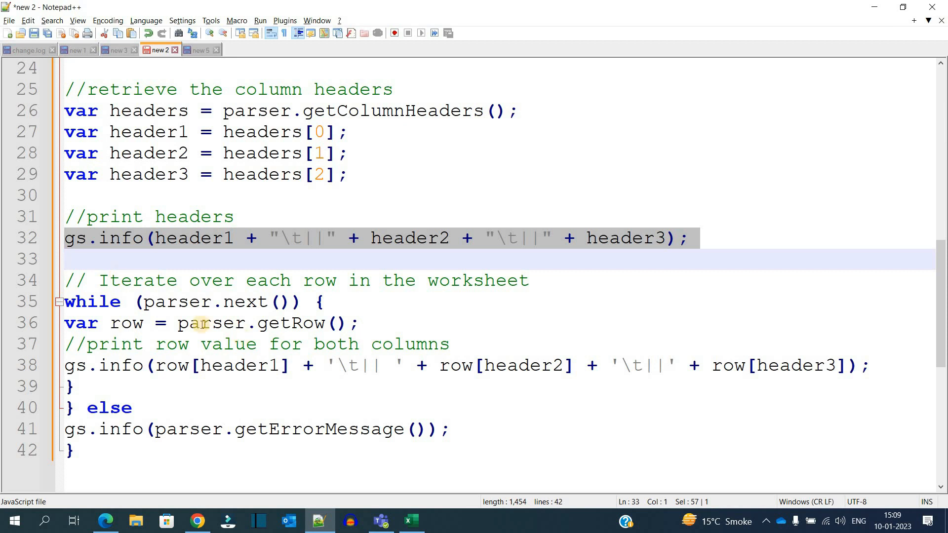
{"action": "double_click", "coordinate": [290, 323]}
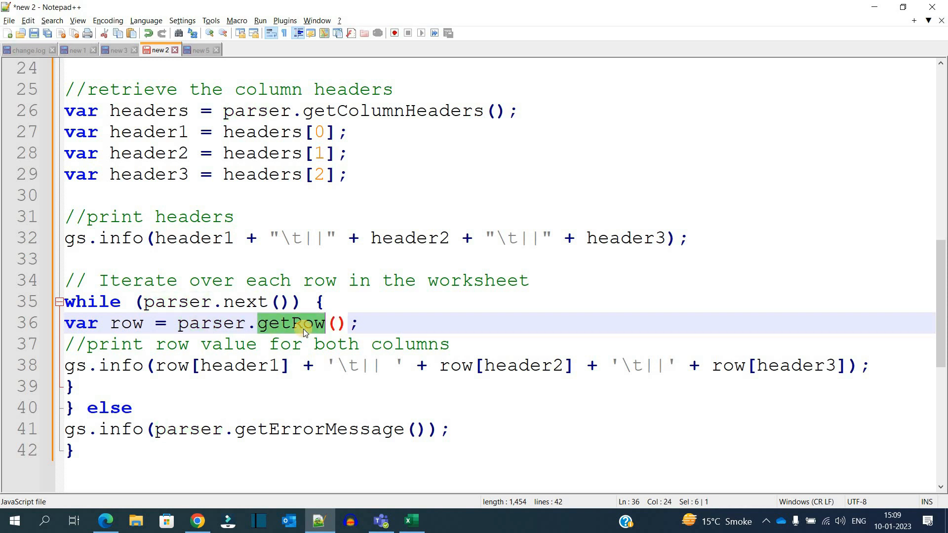
{"action": "left_click", "coordinate": [67, 365]}
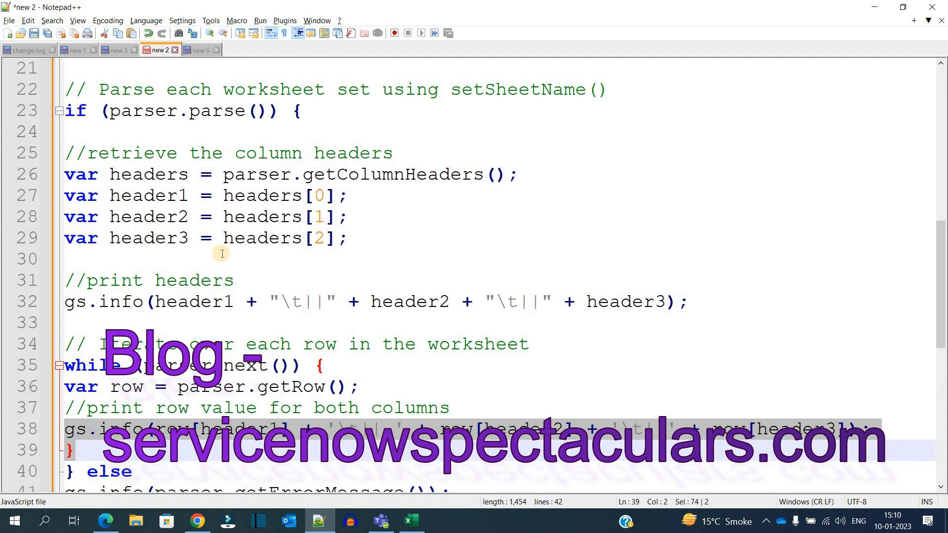
{"action": "scroll", "scroll_direction": "down", "scroll_amount": 3}
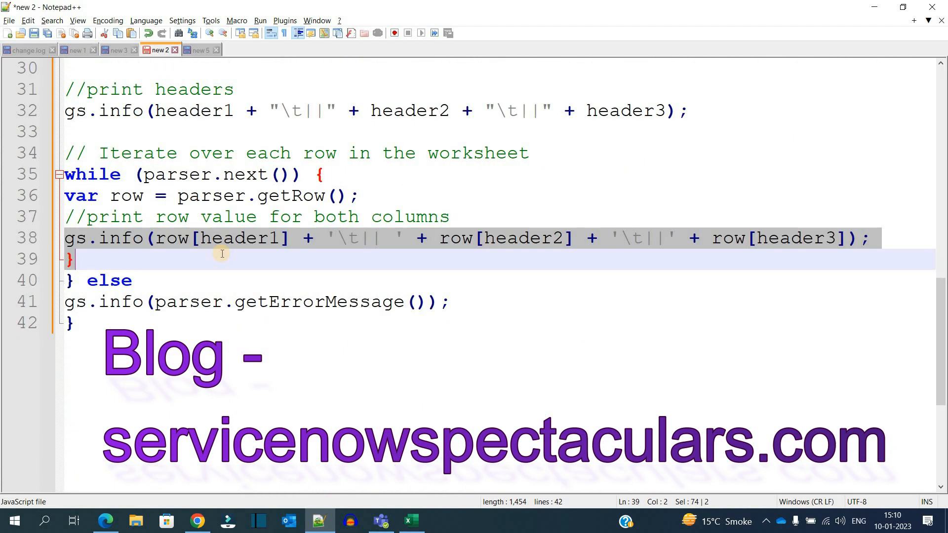